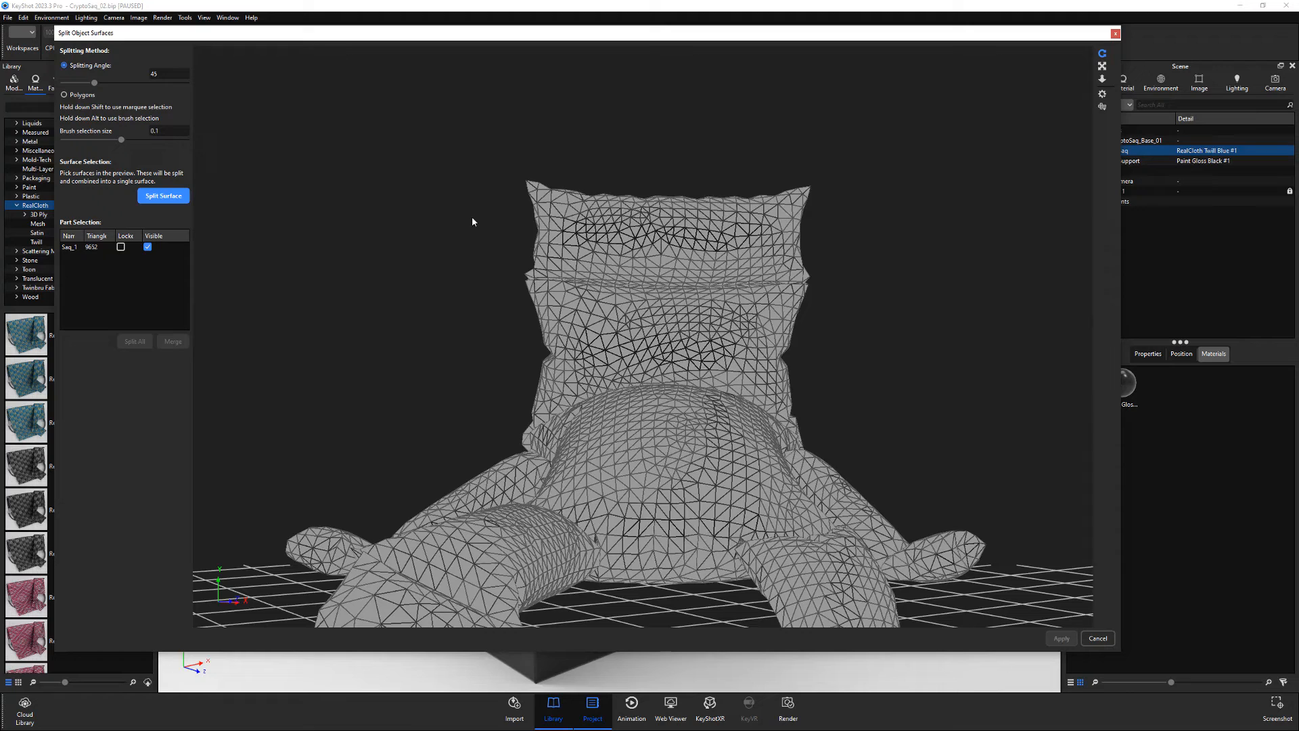
# - Brush-select the top pillow's polygons and split them into a new part, applying the split
pyautogui.press('shift')
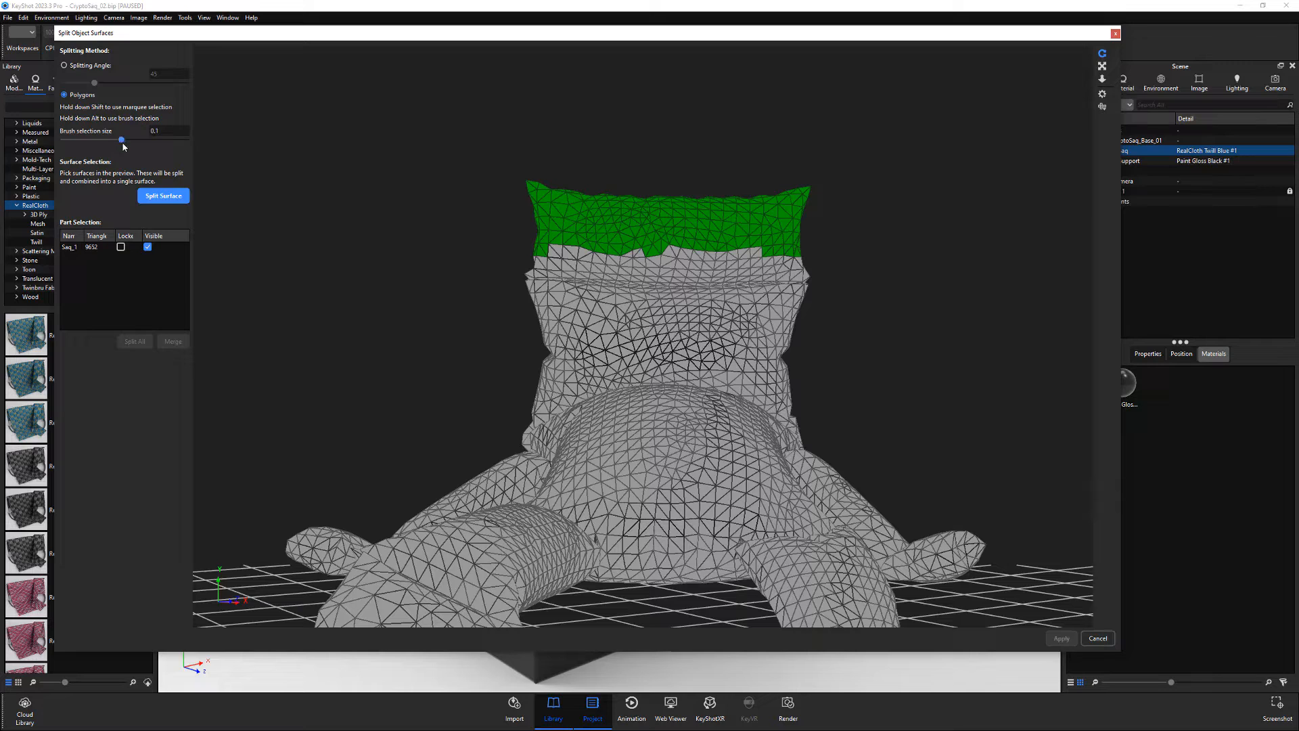
pyautogui.press('alt')
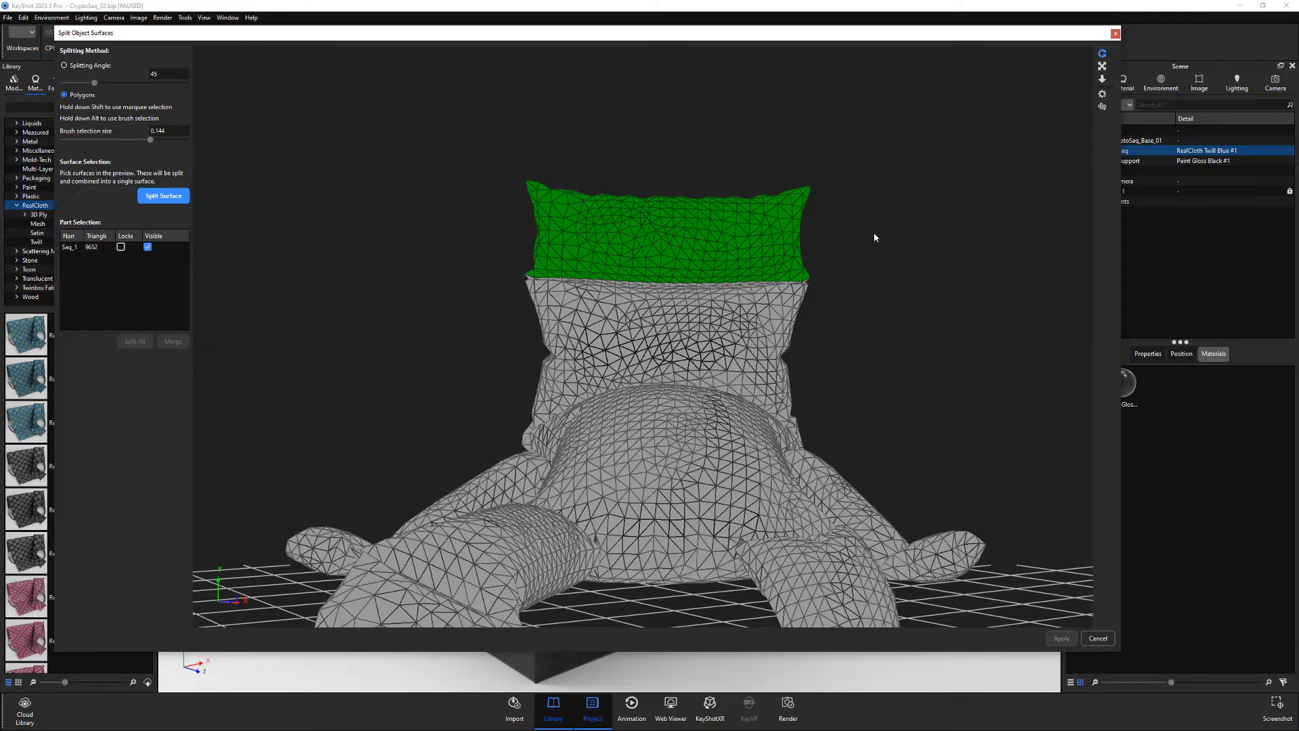
pyautogui.moveTo(878, 235)
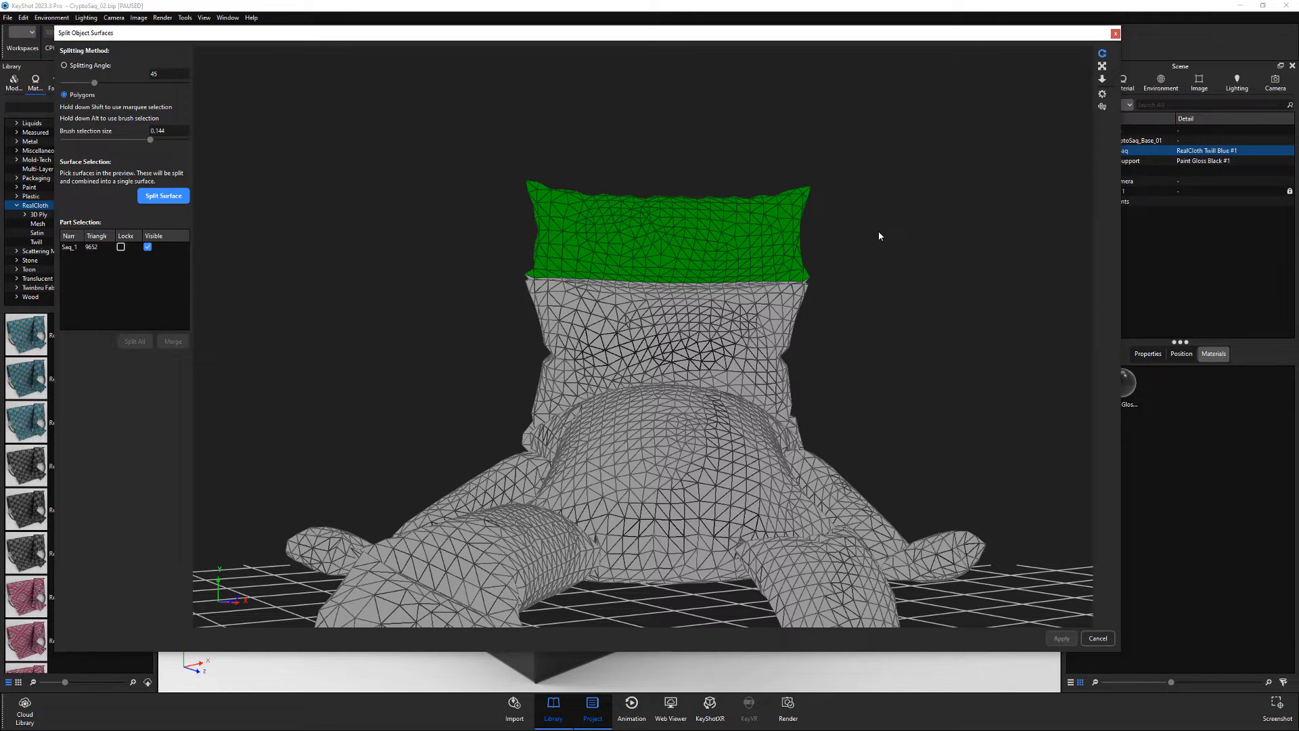
pyautogui.moveTo(229, 197)
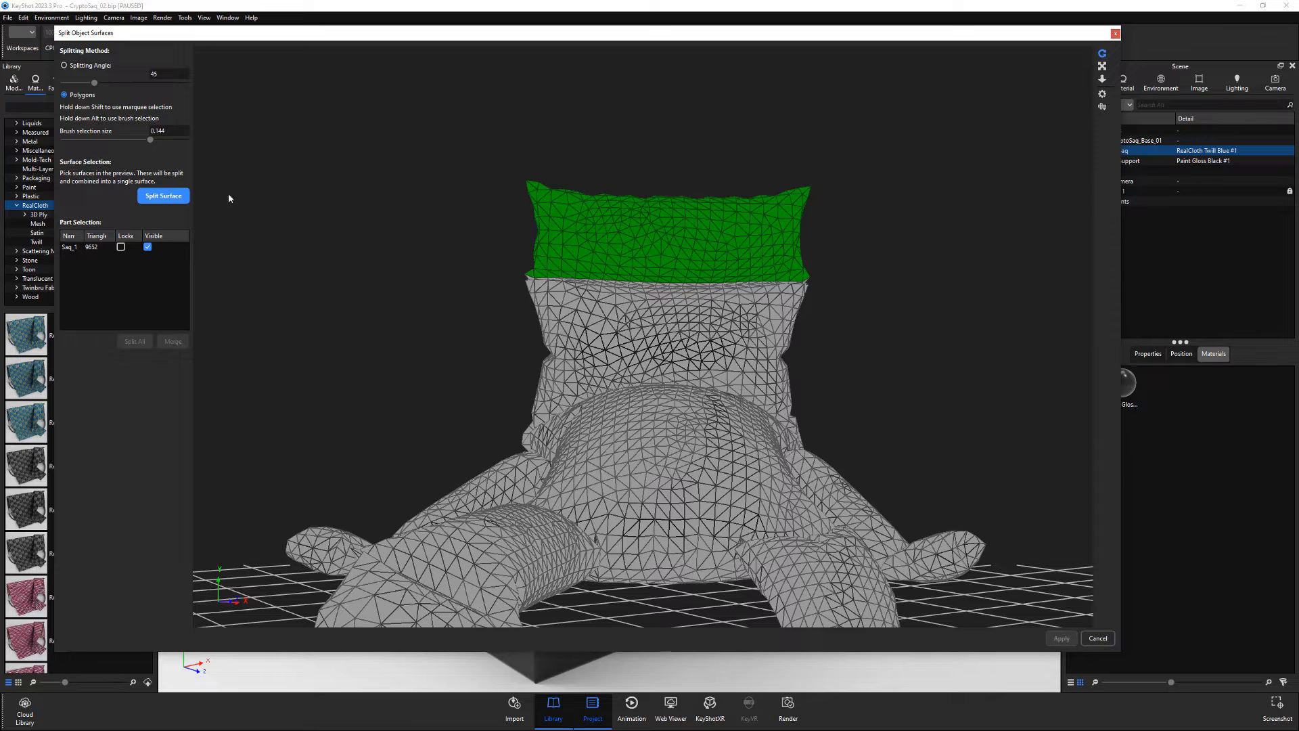
pyautogui.click(162, 195)
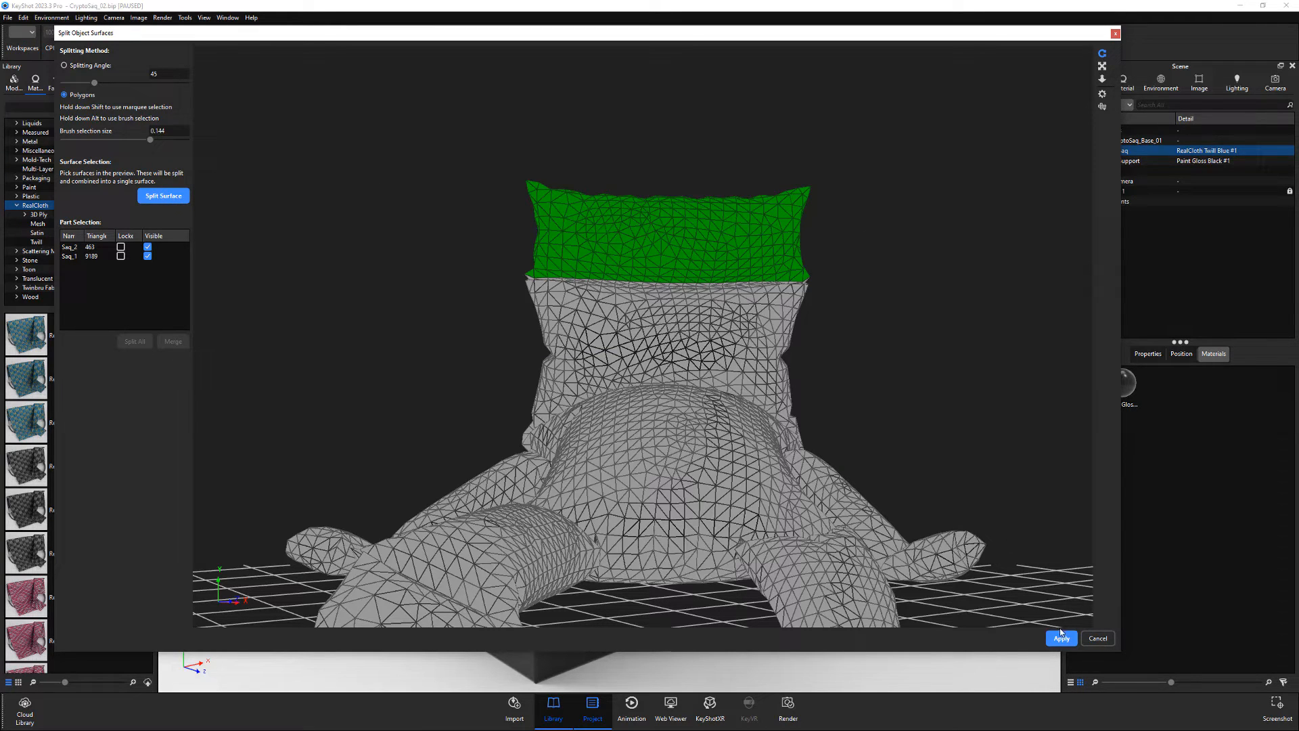
pyautogui.click(1061, 637)
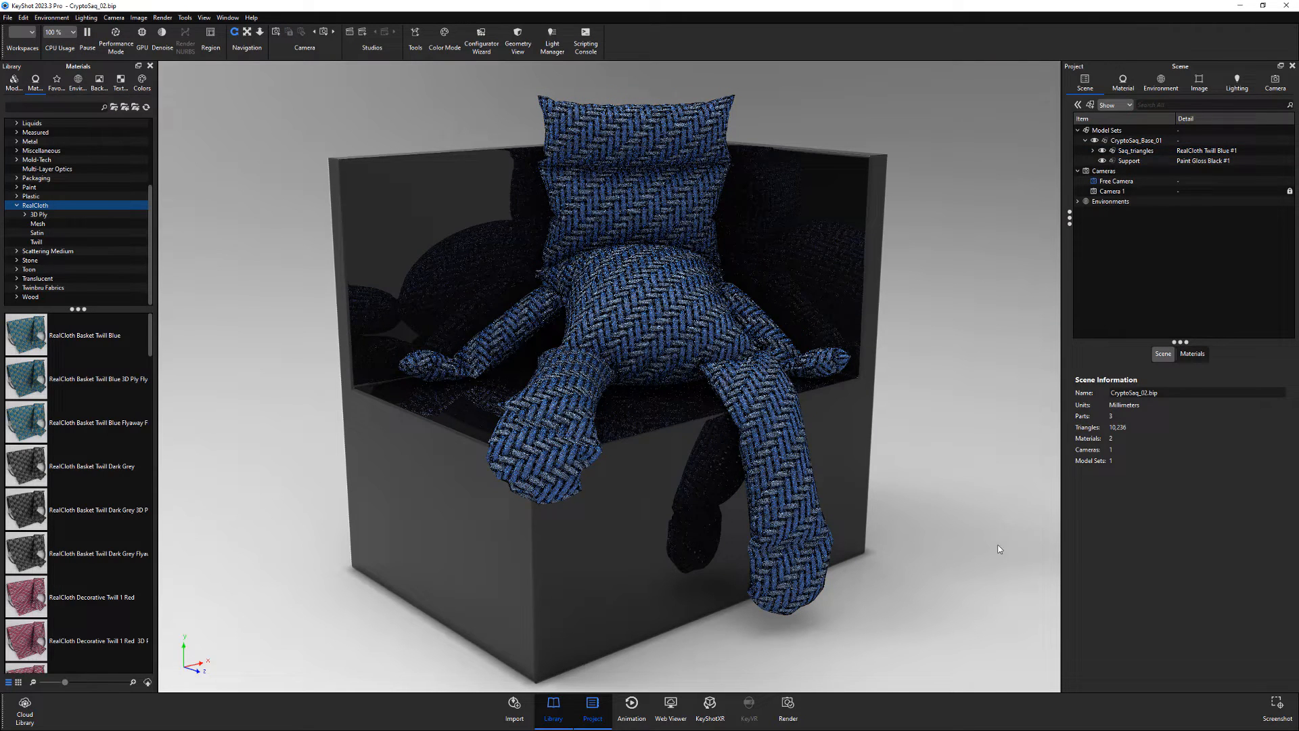
# - Unlink the pillow's material and give it twill cloth with yellow warp and purple weft
pyautogui.rightClick(633, 133)
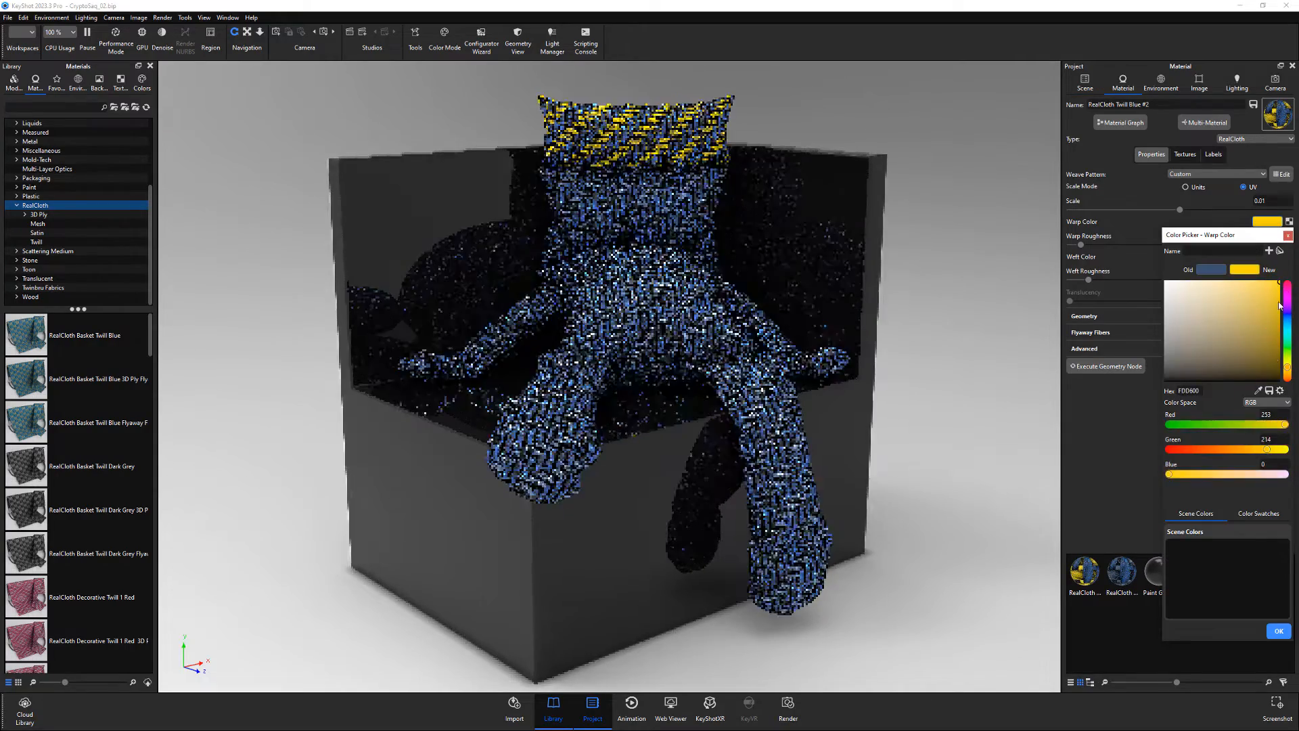
pyautogui.click(1278, 631)
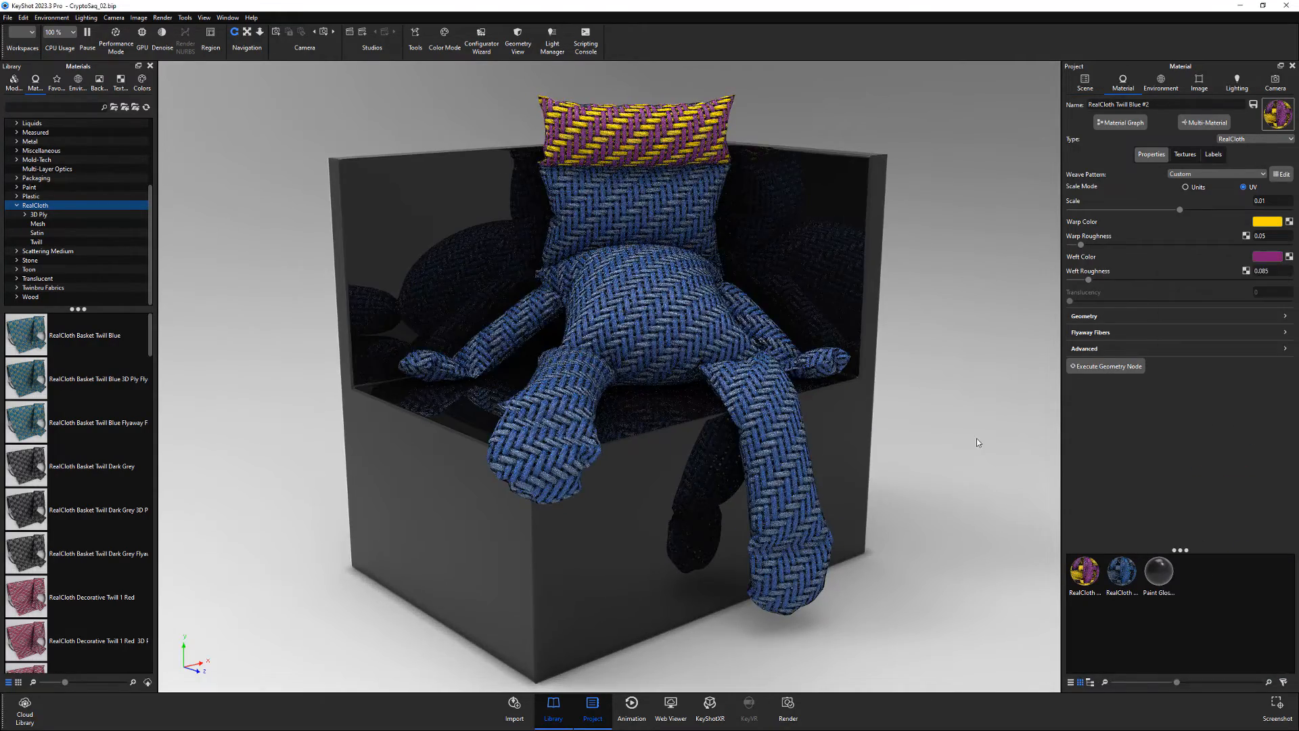